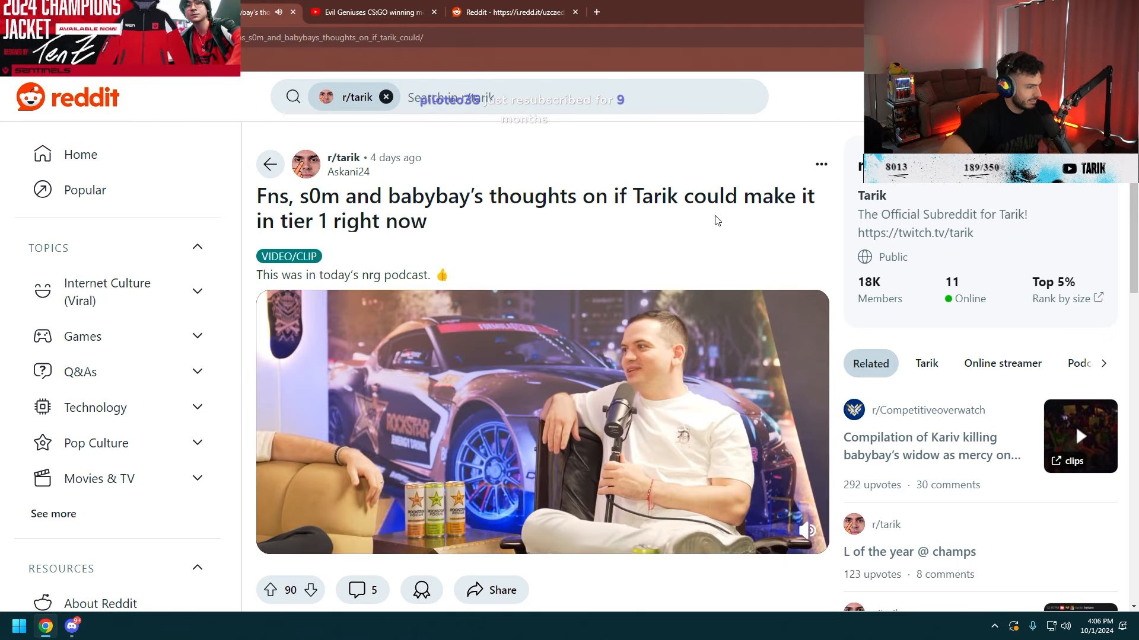
mouse_move(650, 400)
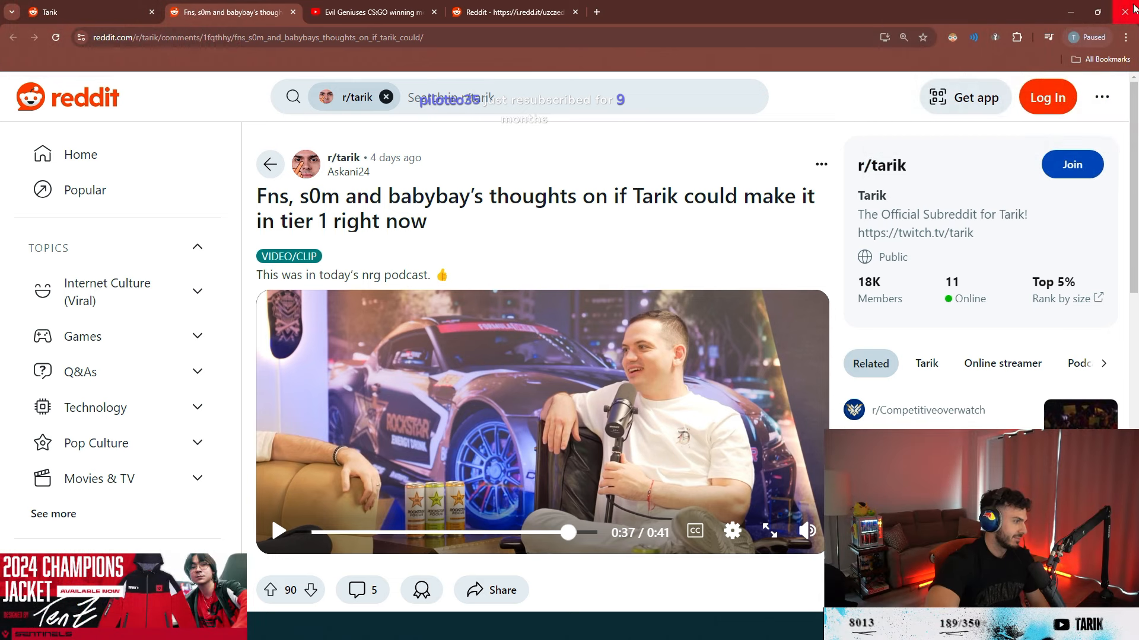
mouse_move(534, 414)
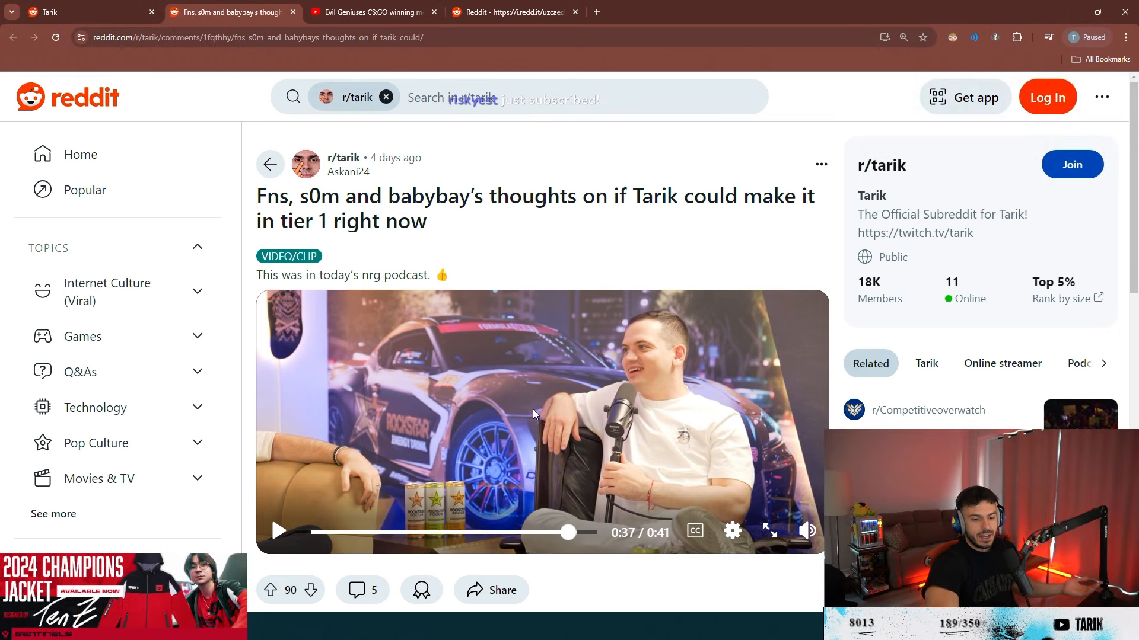